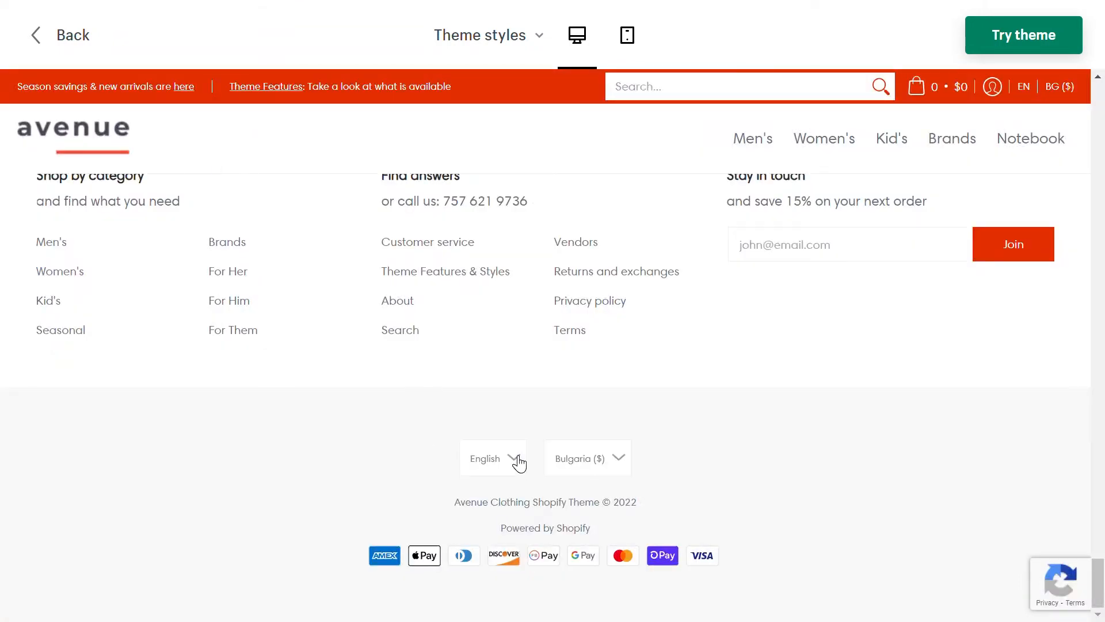
pyautogui.moveTo(591, 475)
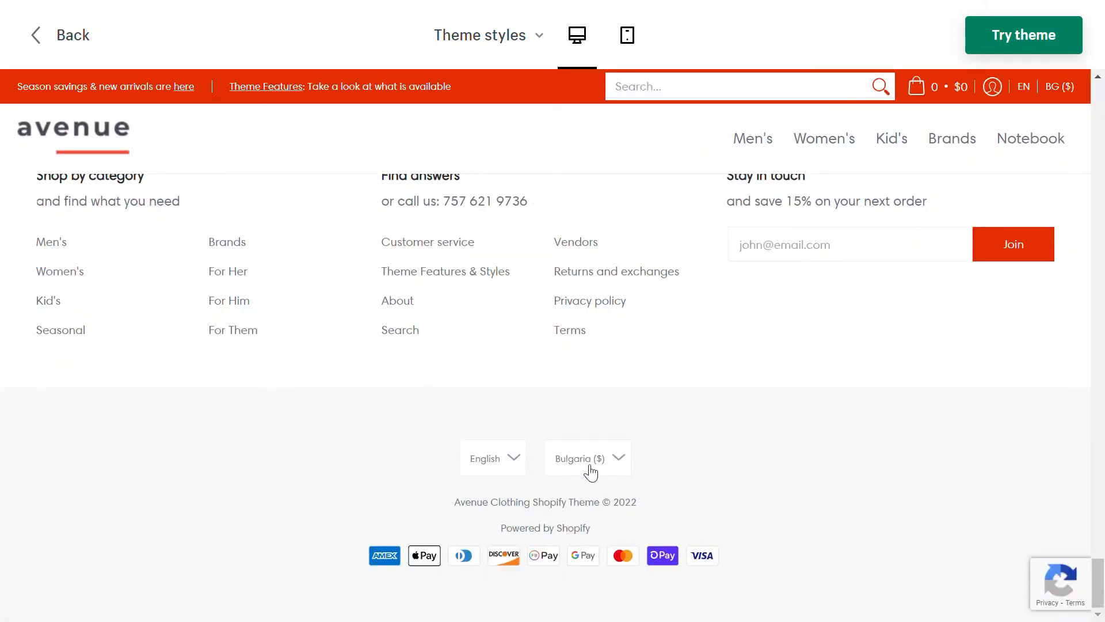
# Step: Choose the Advanced (language + currency) switcher setup in the Switchers settings
pyautogui.click(619, 459)
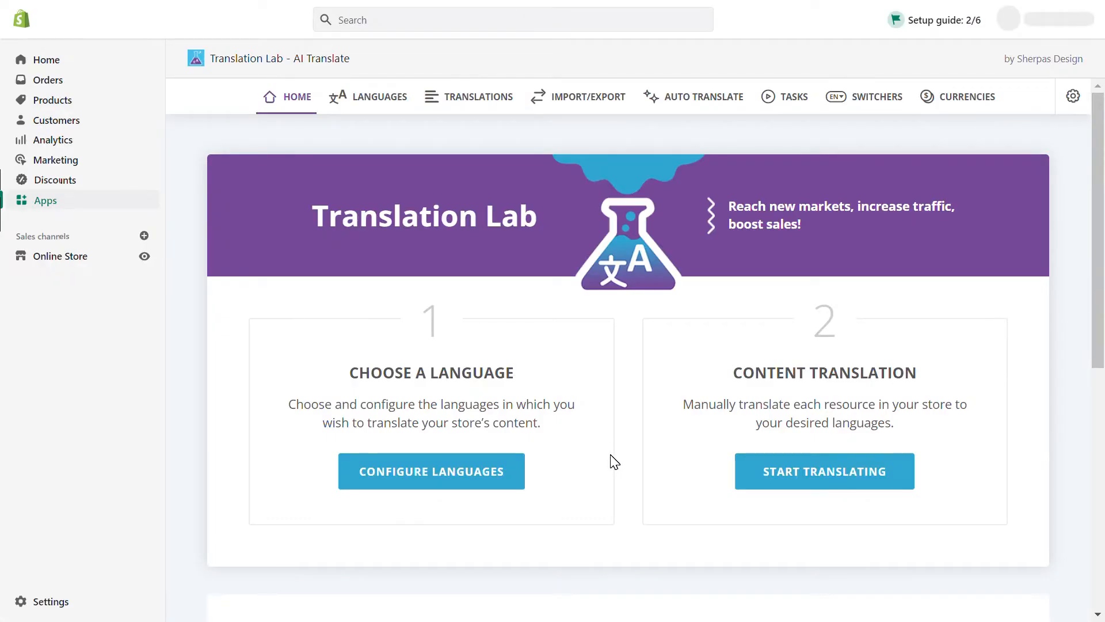
pyautogui.moveTo(628, 314)
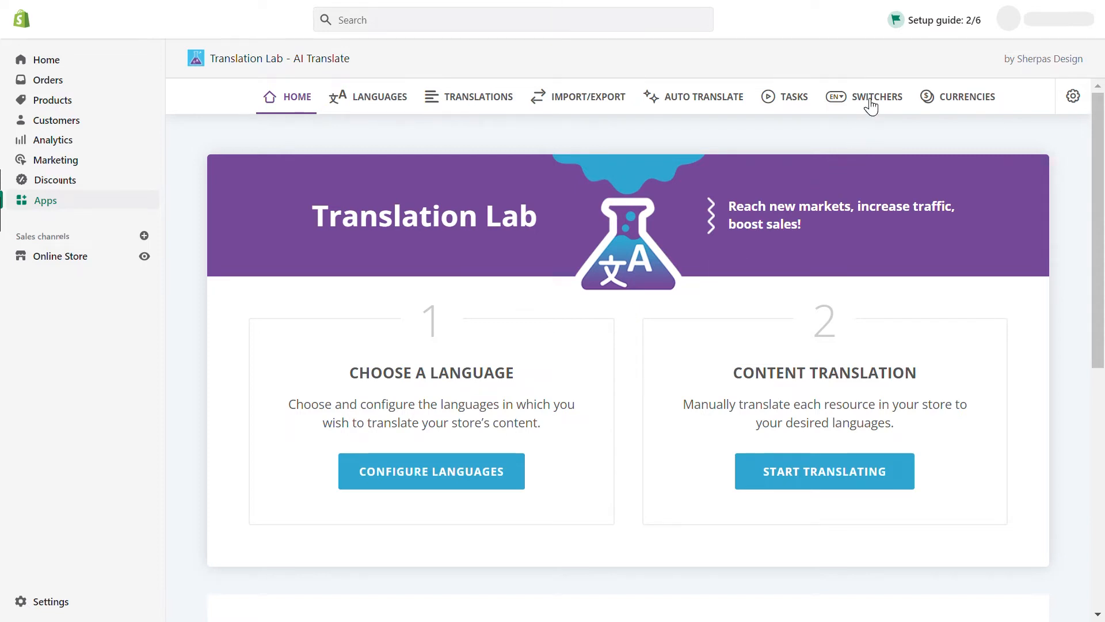
pyautogui.click(878, 96)
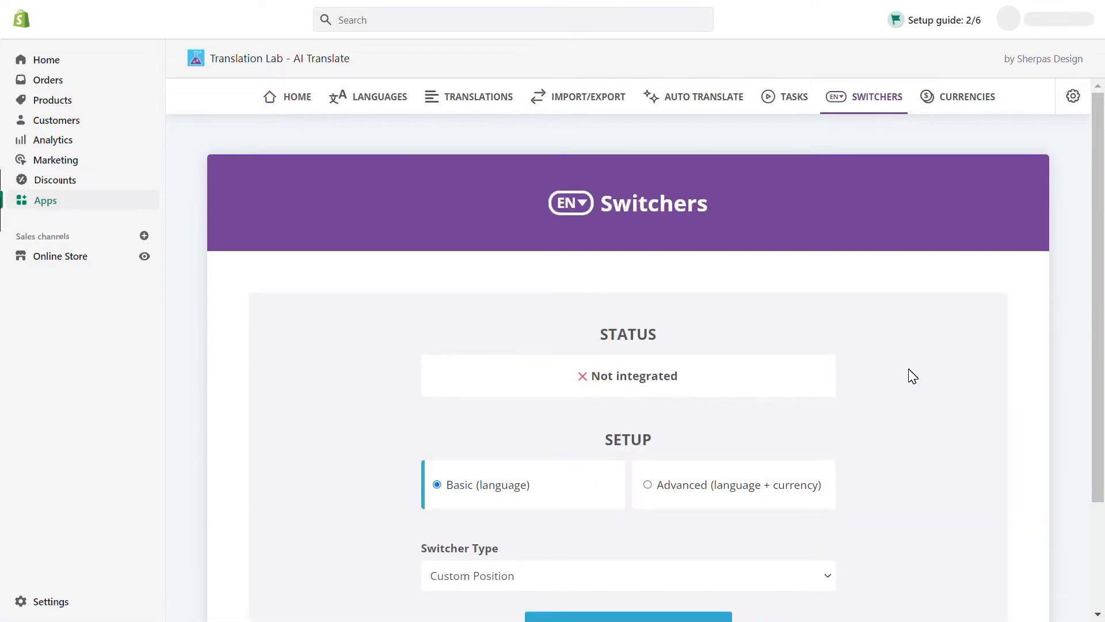
pyautogui.moveTo(521, 499)
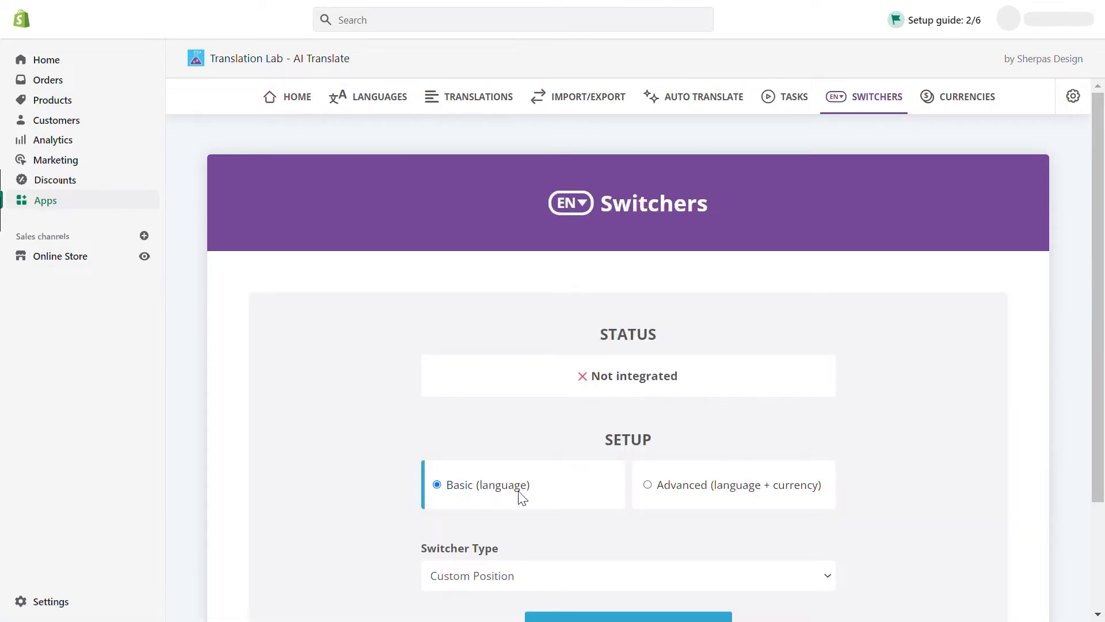
pyautogui.moveTo(650, 505)
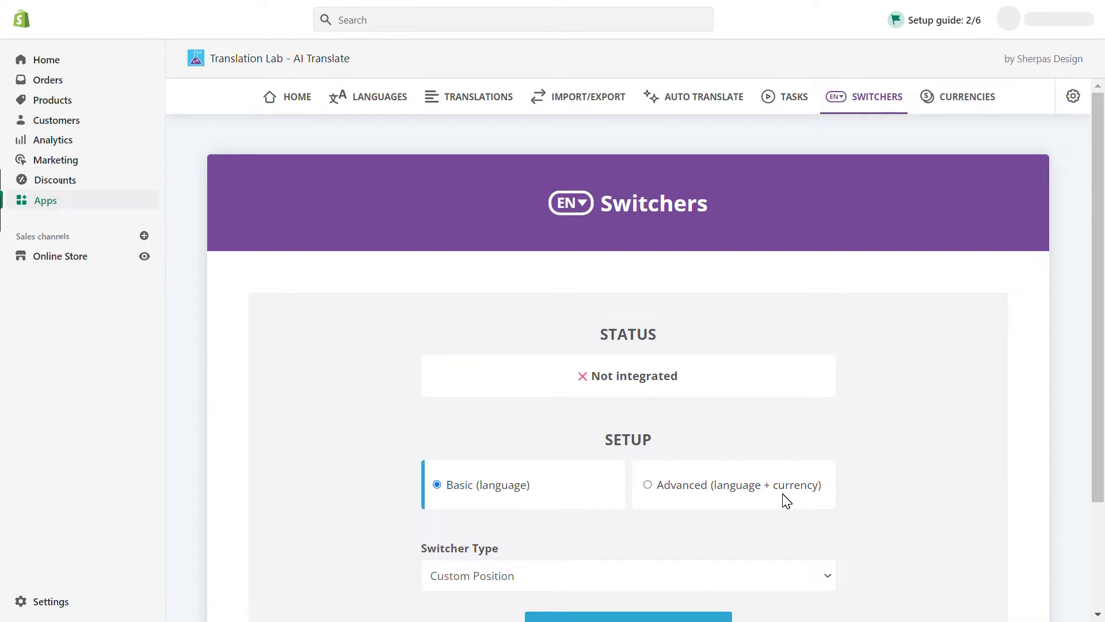
pyautogui.moveTo(676, 497)
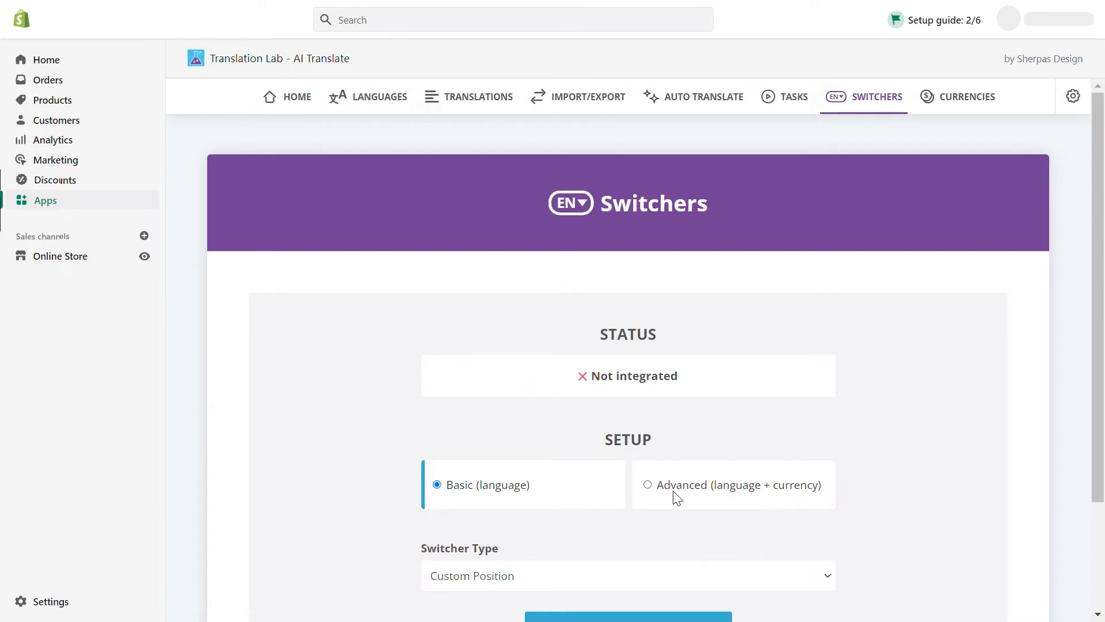
pyautogui.click(648, 485)
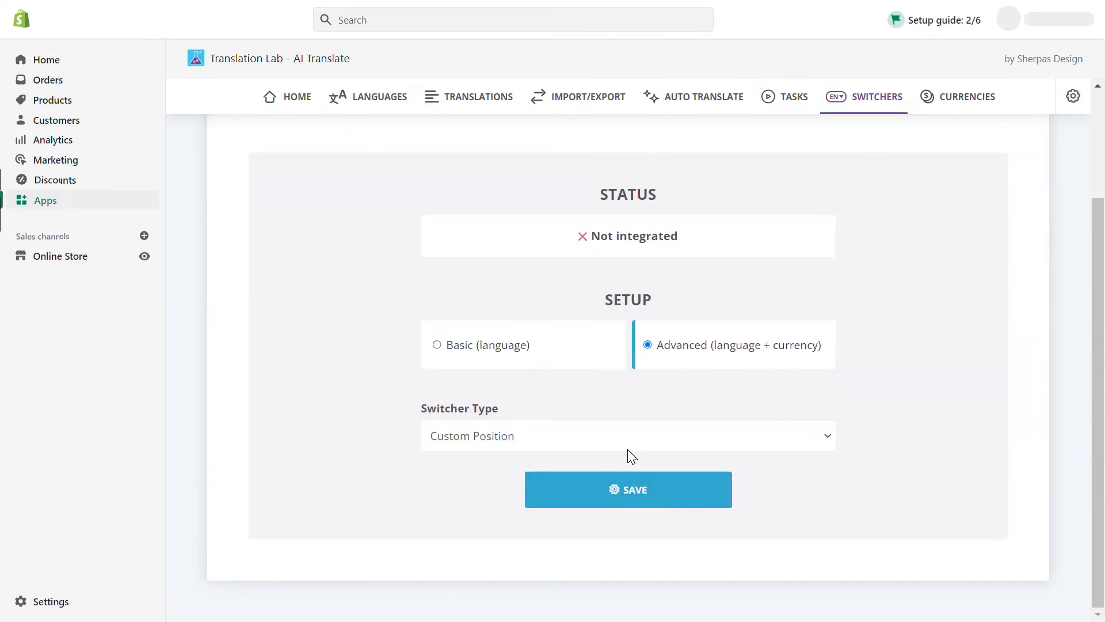
pyautogui.moveTo(637, 444)
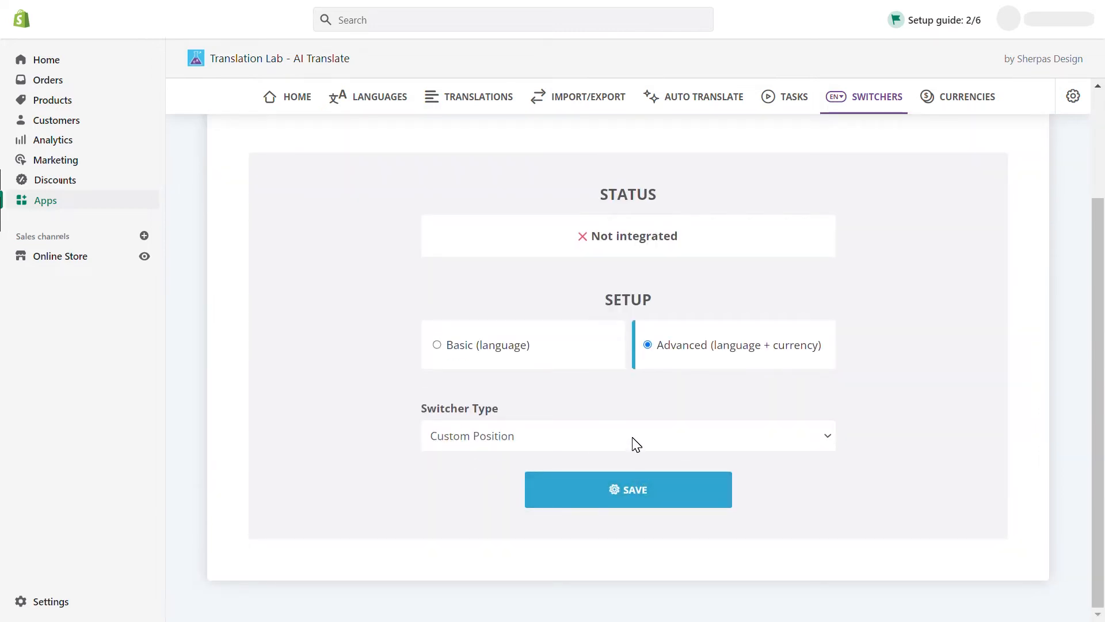
# Step: Keep the switcher type on Custom Position after briefly trying the theme header option
pyautogui.click(628, 435)
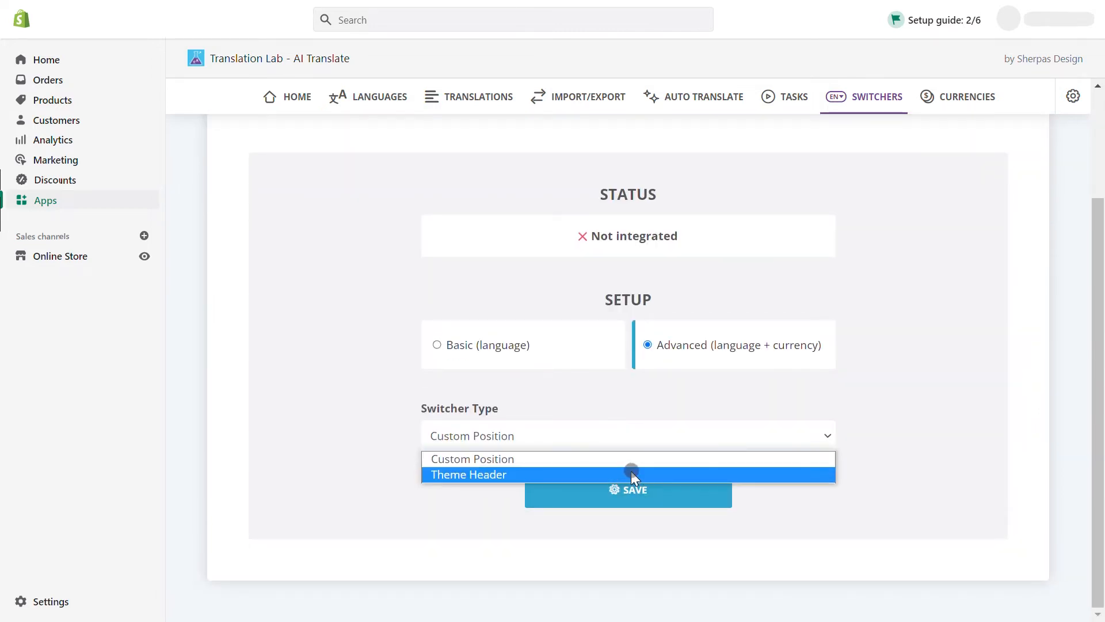
pyautogui.click(468, 474)
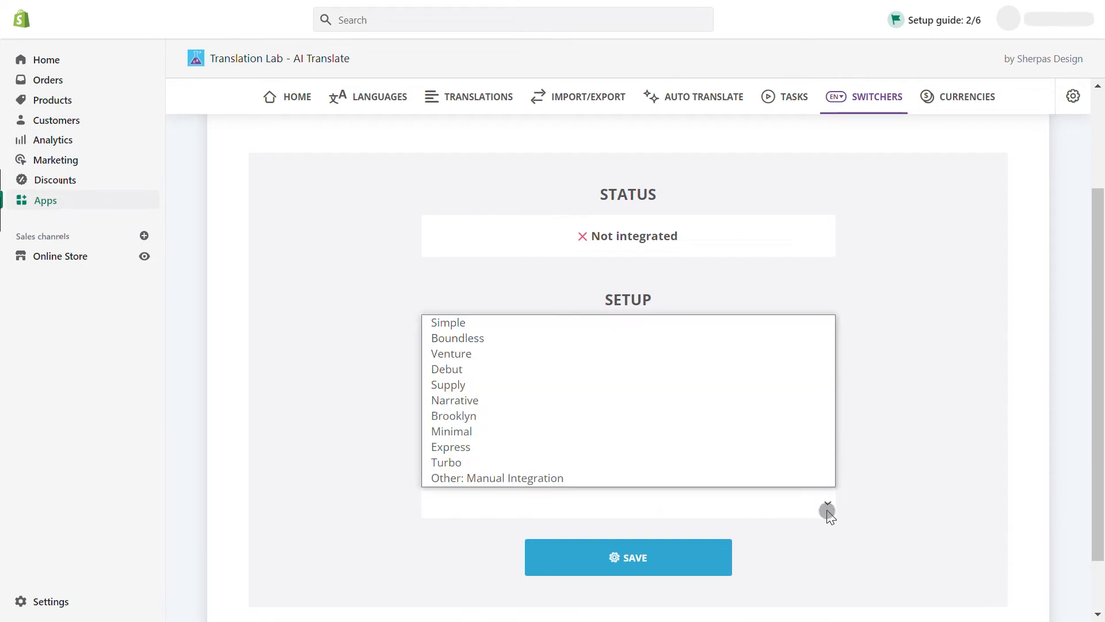
pyautogui.click(452, 353)
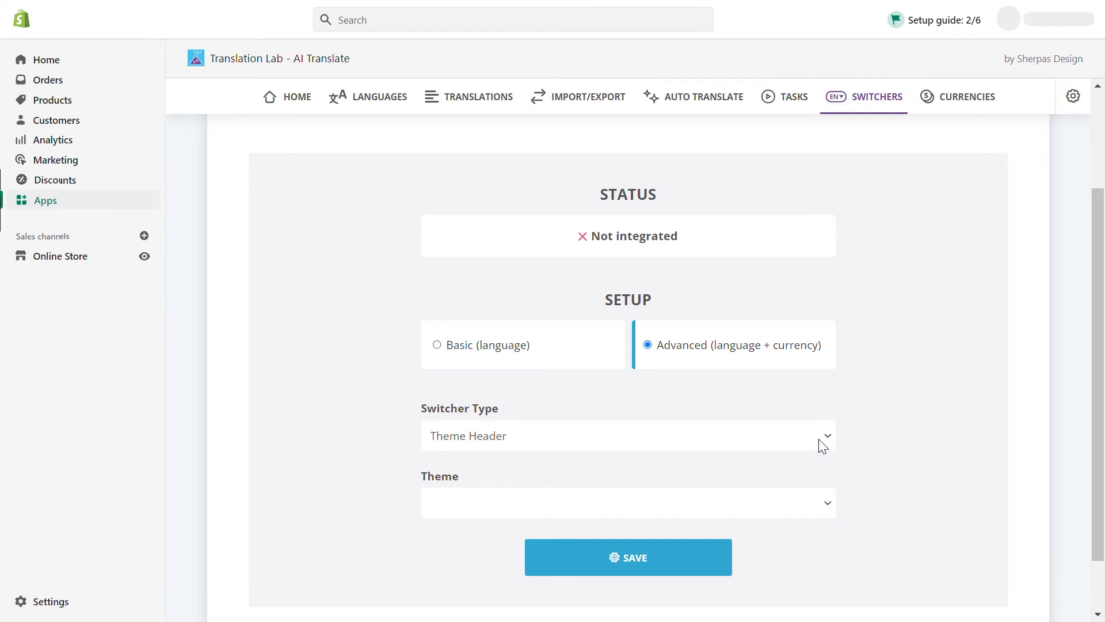
pyautogui.click(628, 435)
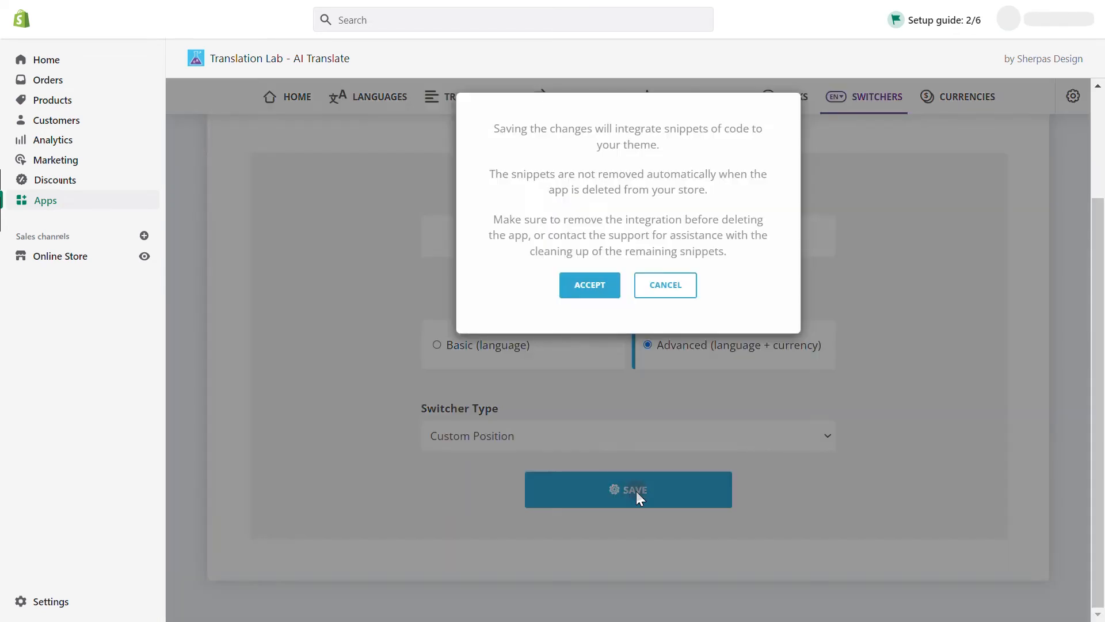
# Step: Accept the switcher code integration, then open the live Debut theme in the editor
pyautogui.click(589, 285)
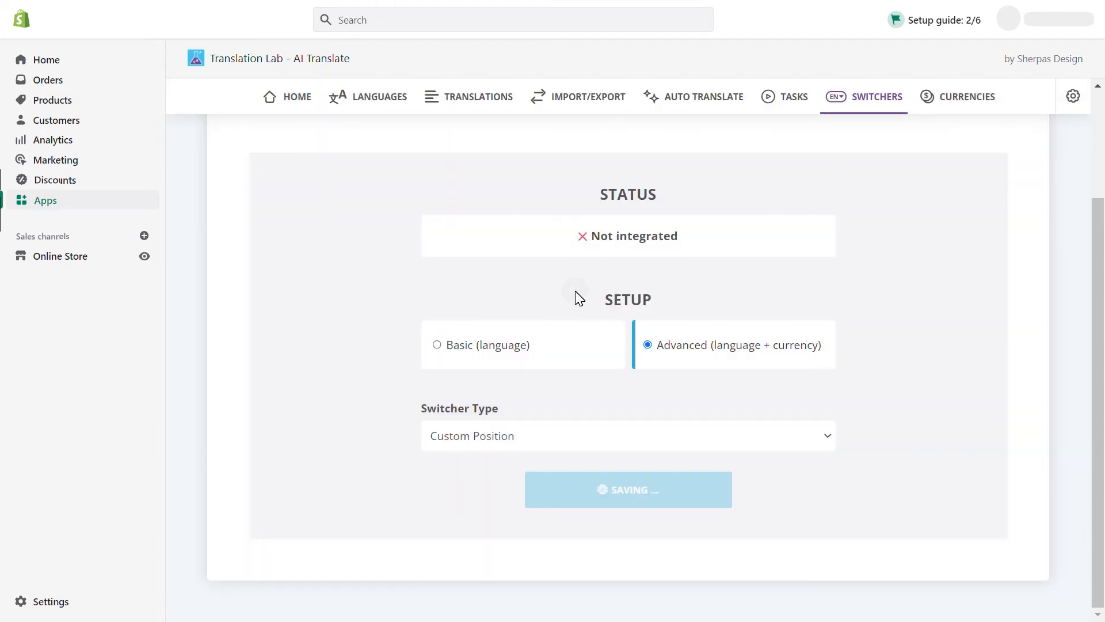
pyautogui.click(629, 489)
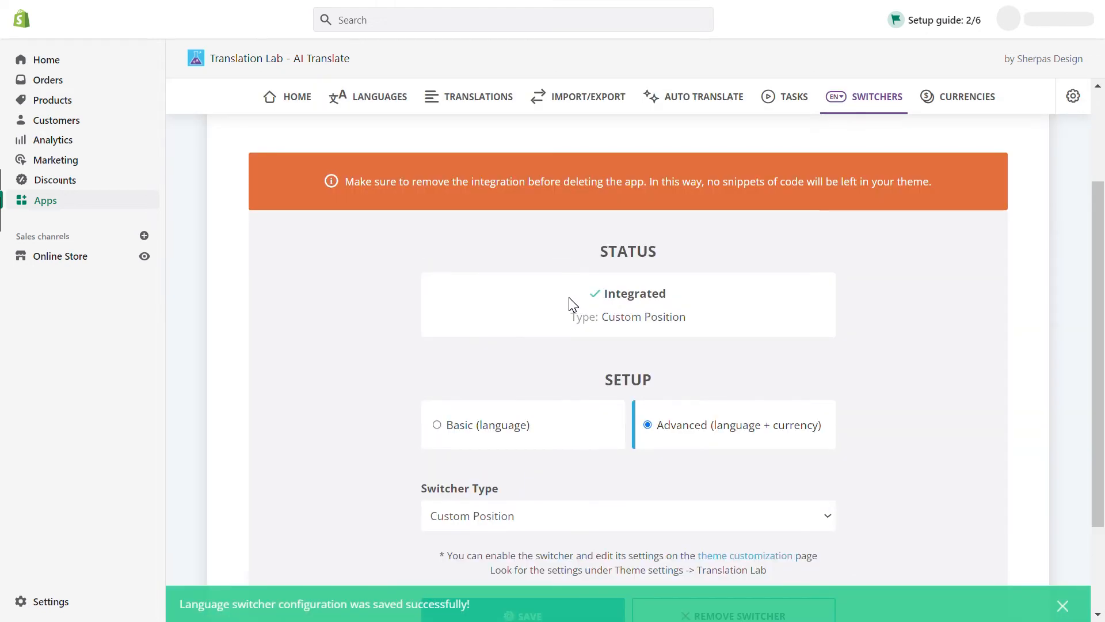
pyautogui.moveTo(92, 264)
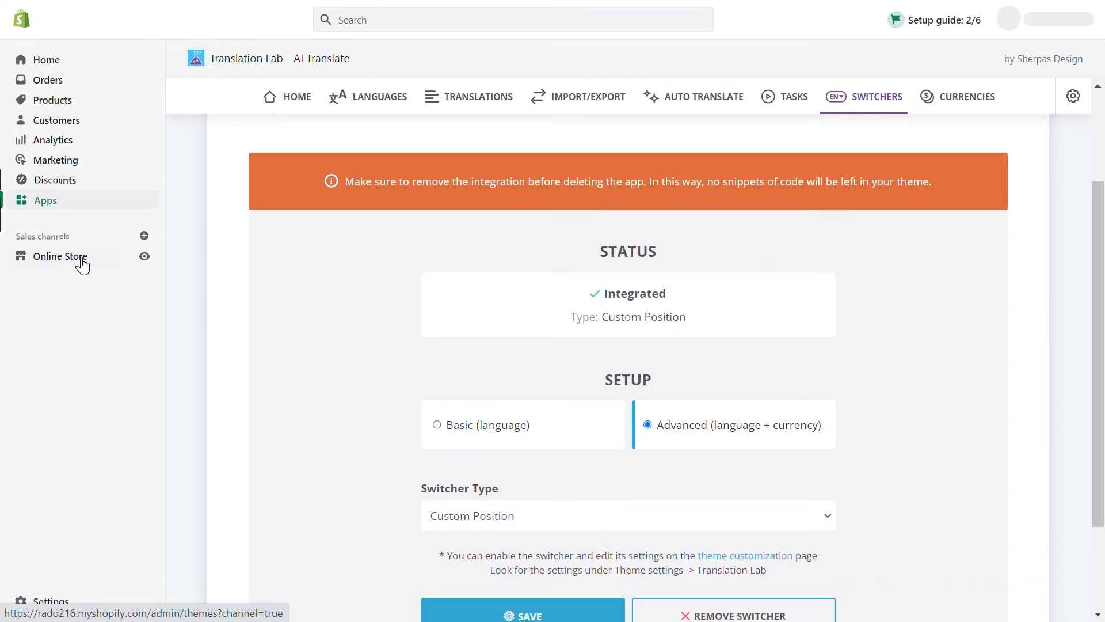
pyautogui.click(60, 257)
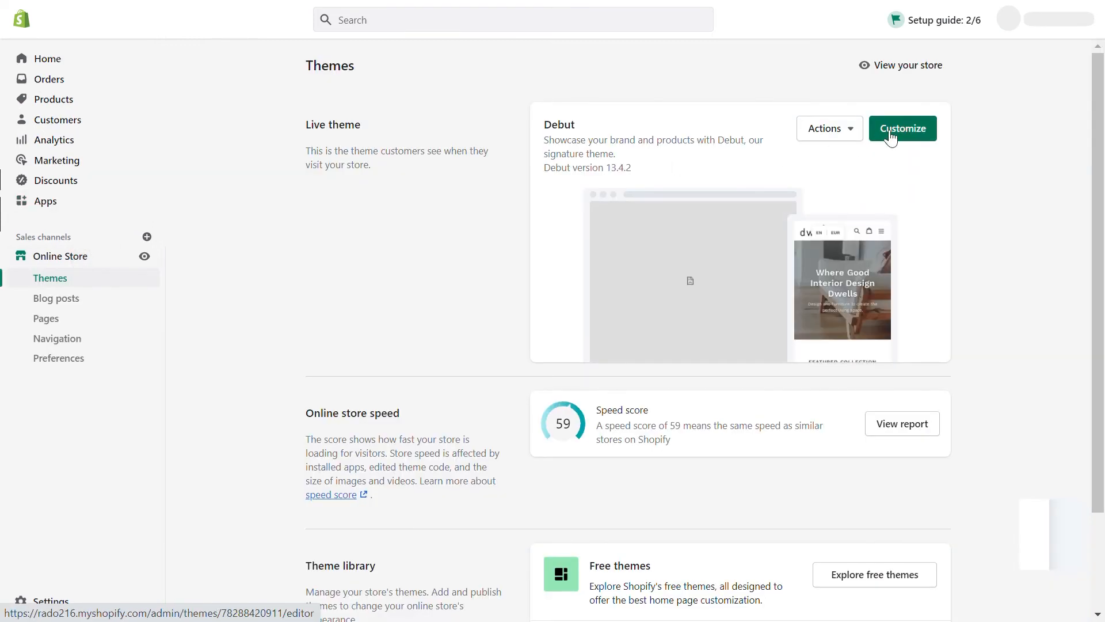
pyautogui.click(902, 128)
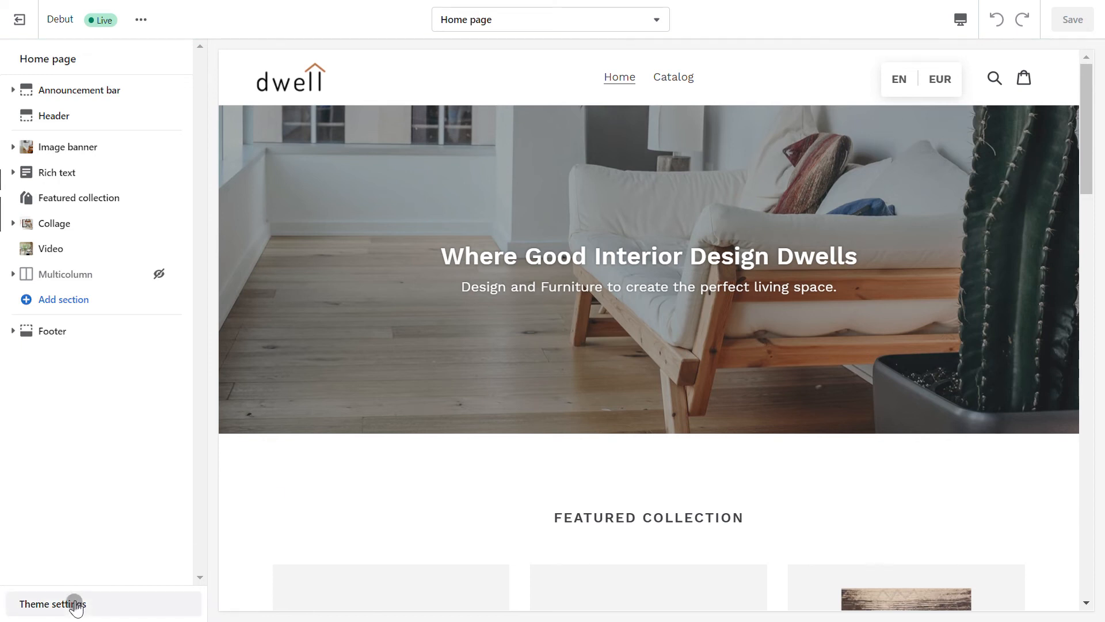
# Step: Enable Show flags, set font size 14px and font weight Normal in Translation Lab settings
pyautogui.click(73, 604)
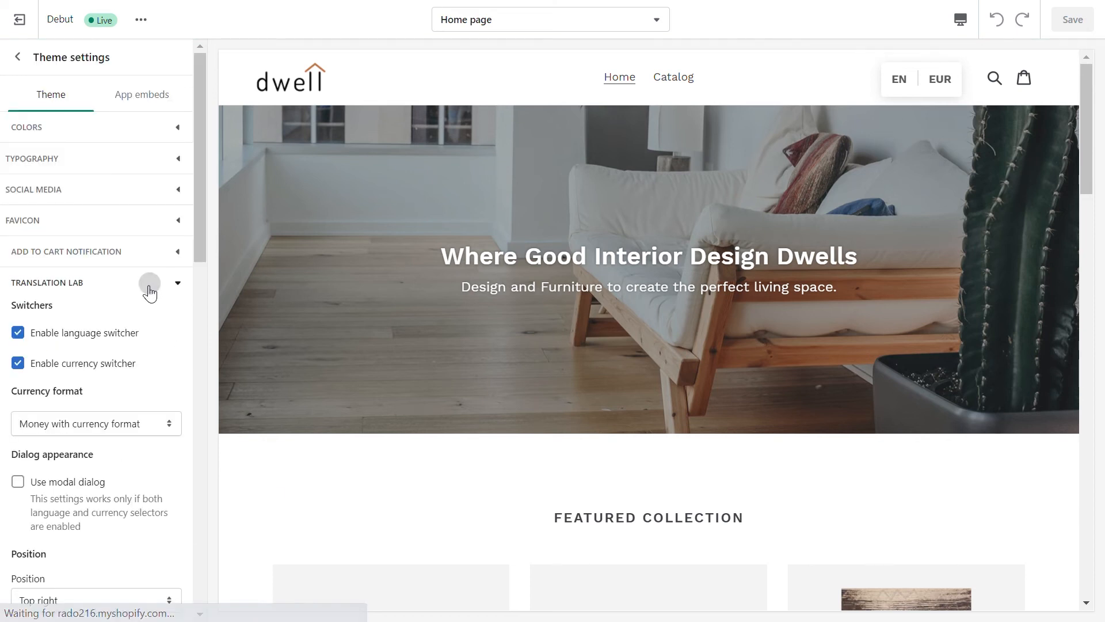
pyautogui.scroll(-3)
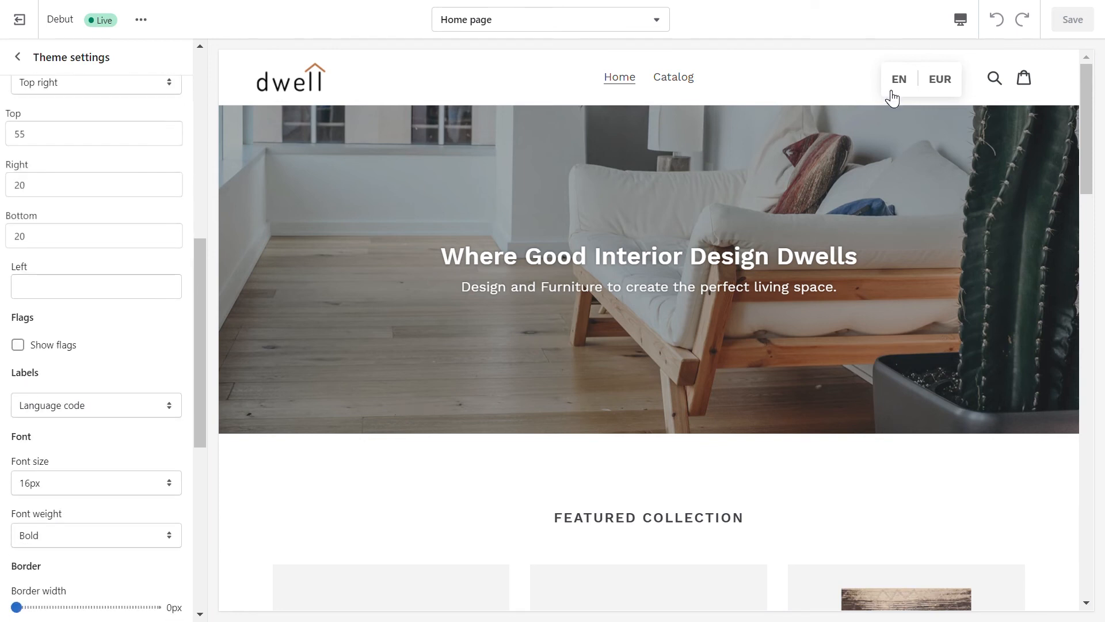
pyautogui.moveTo(955, 95)
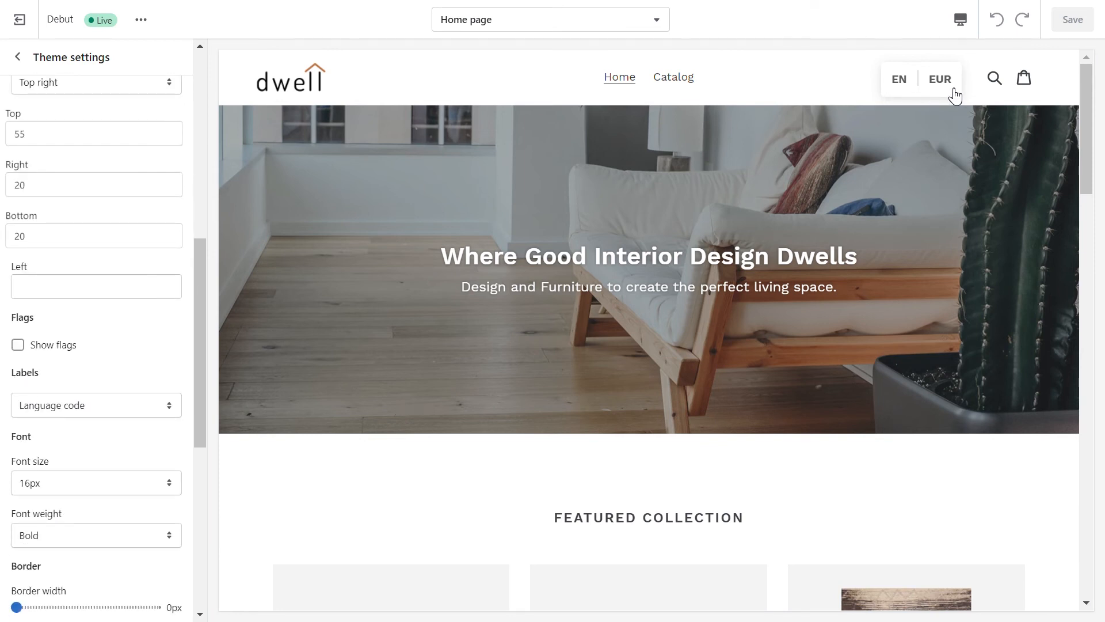
pyautogui.moveTo(46, 353)
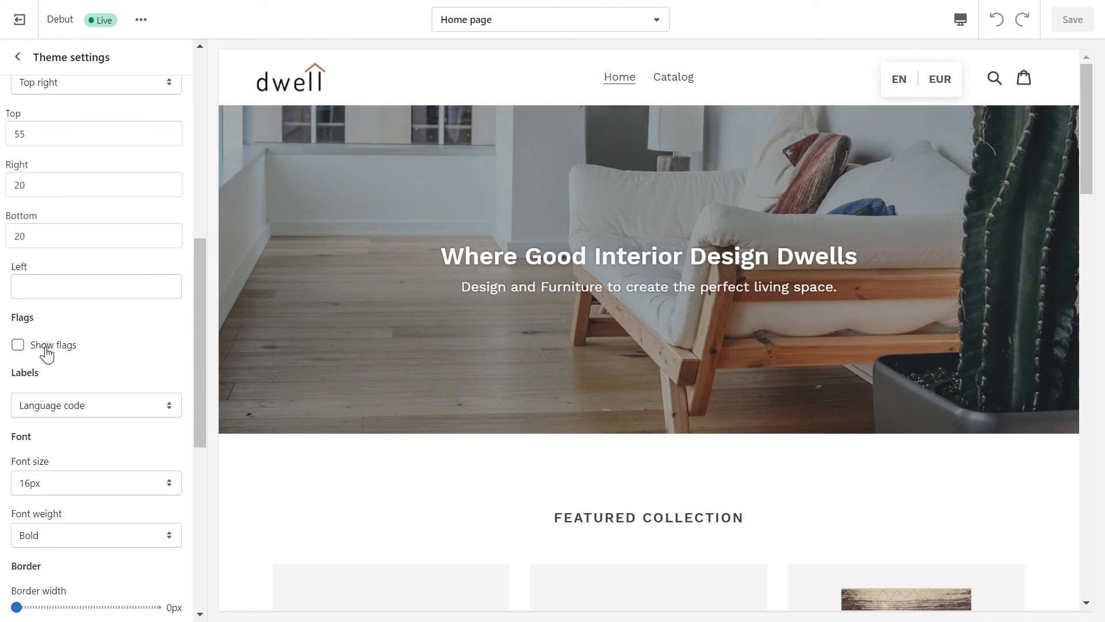
pyautogui.click(18, 345)
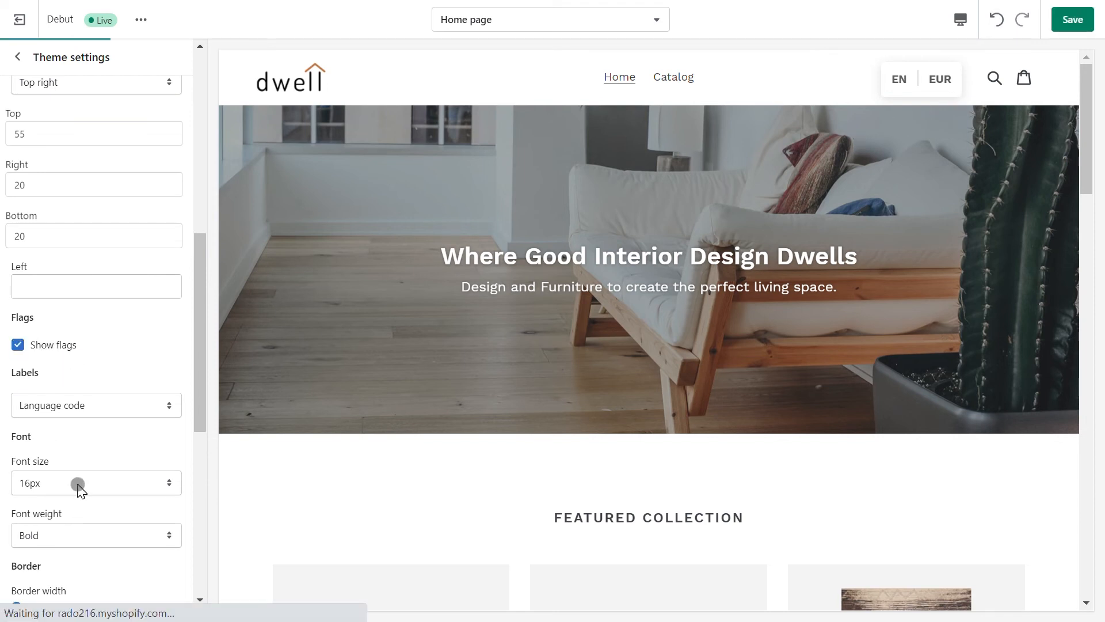
pyautogui.click(96, 483)
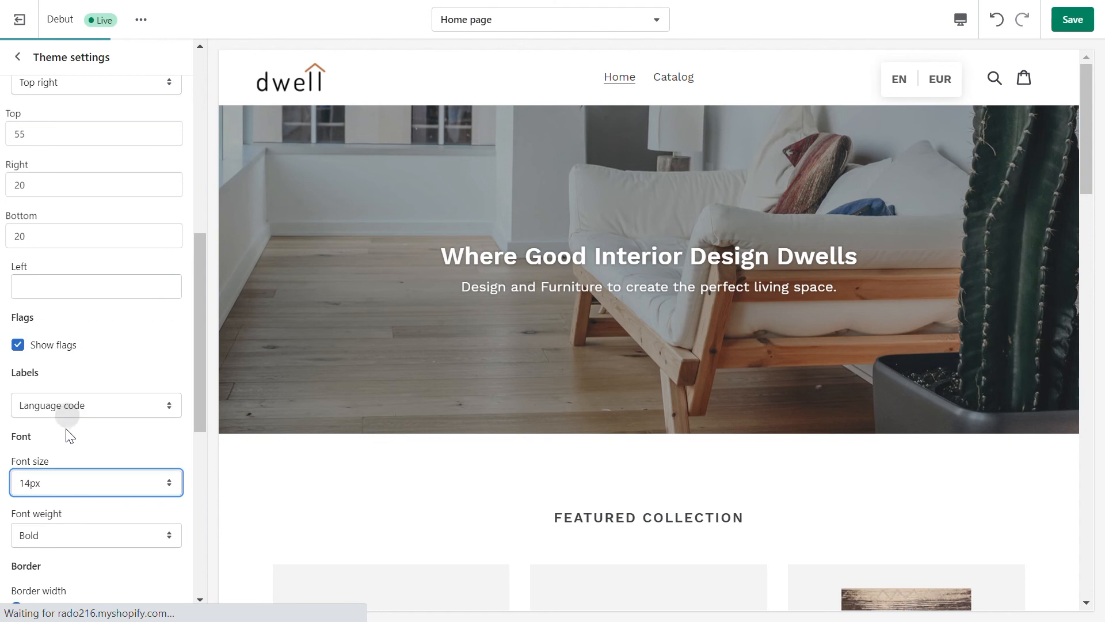
pyautogui.click(96, 535)
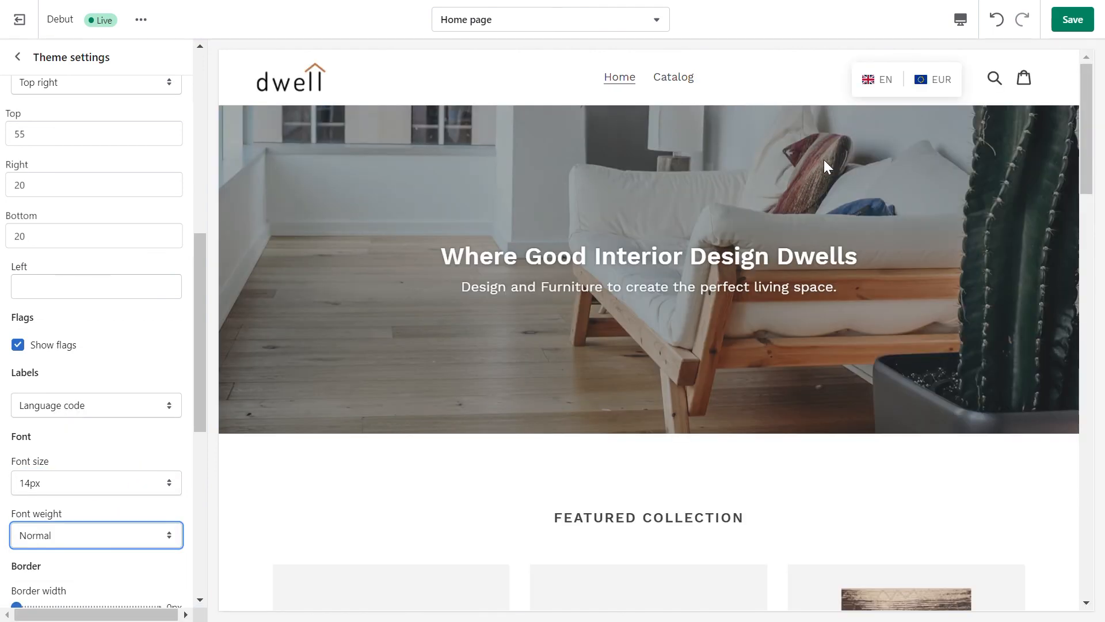
# Step: Switch the preview's language selector from EN to DE, keeping EUR currency
pyautogui.click(885, 79)
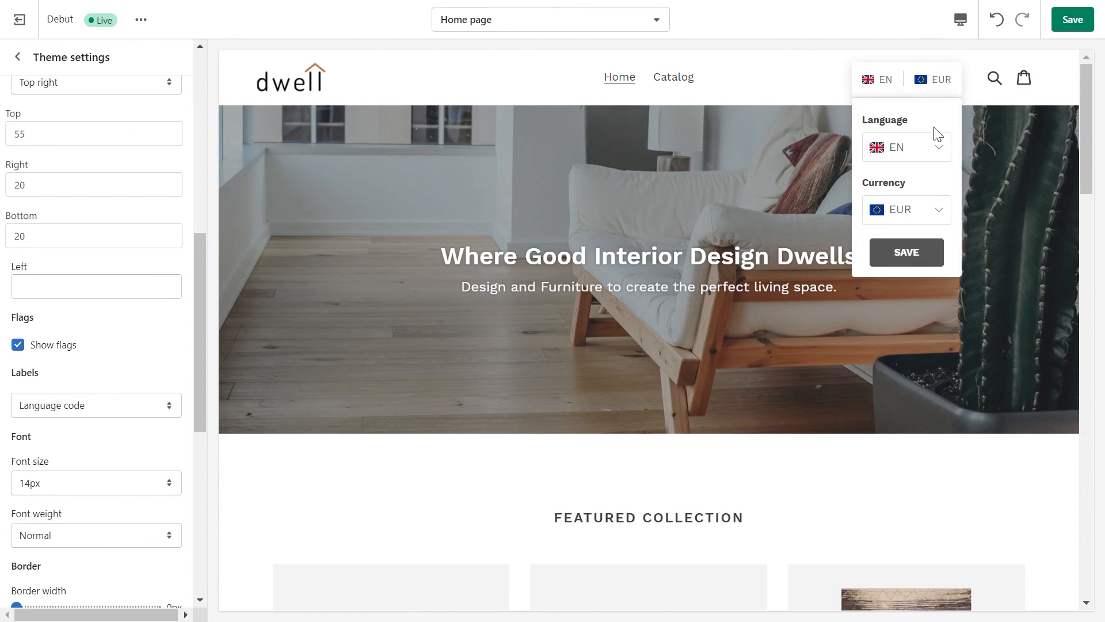
pyautogui.click(907, 146)
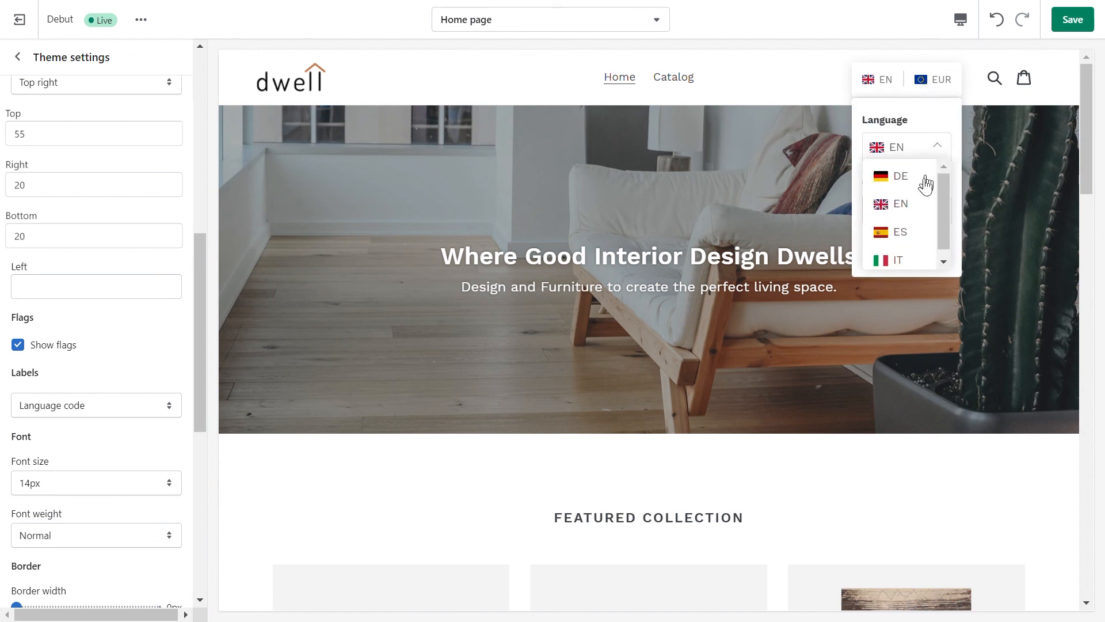
pyautogui.click(901, 176)
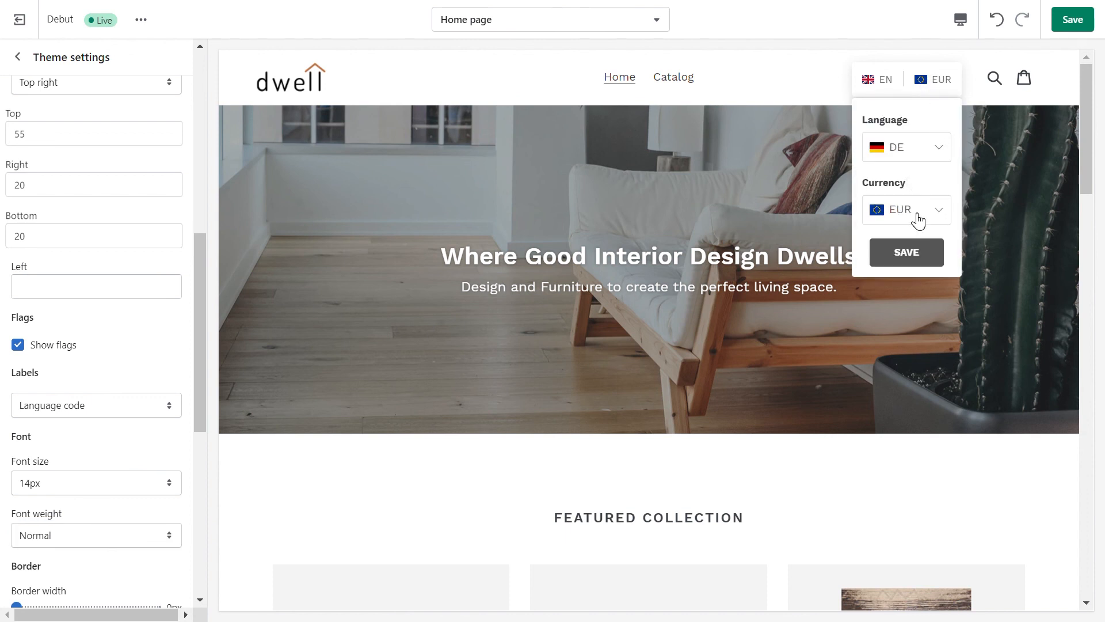